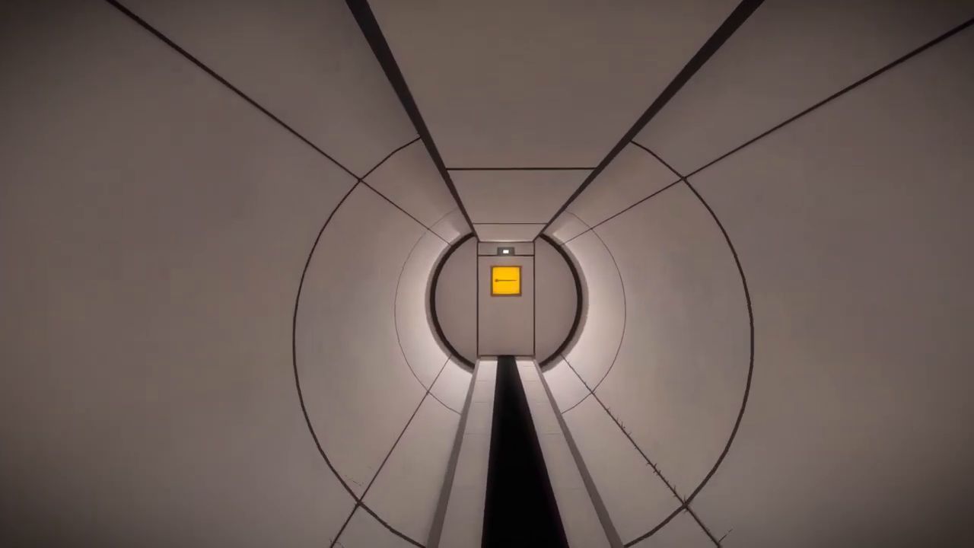
pyautogui.moveTo(487, 274)
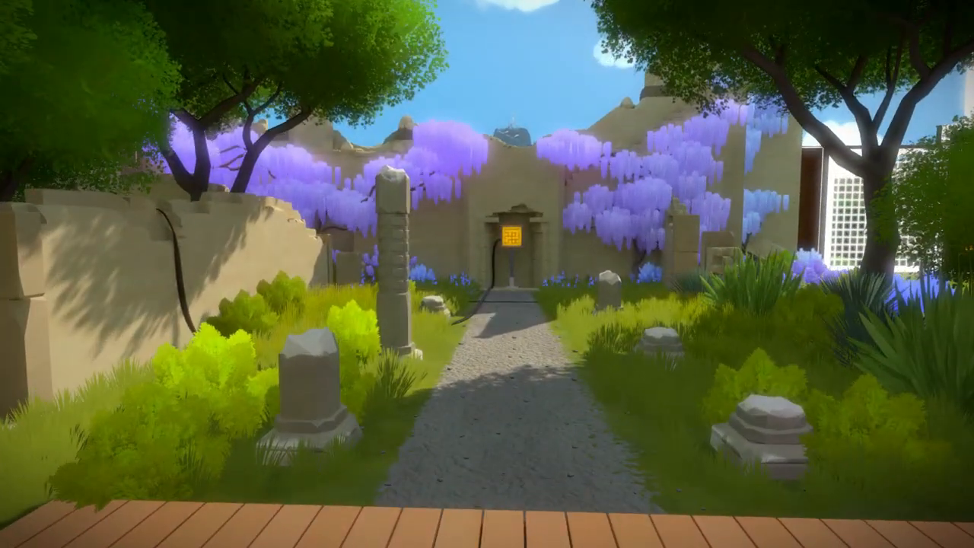
pyautogui.moveTo(487, 274)
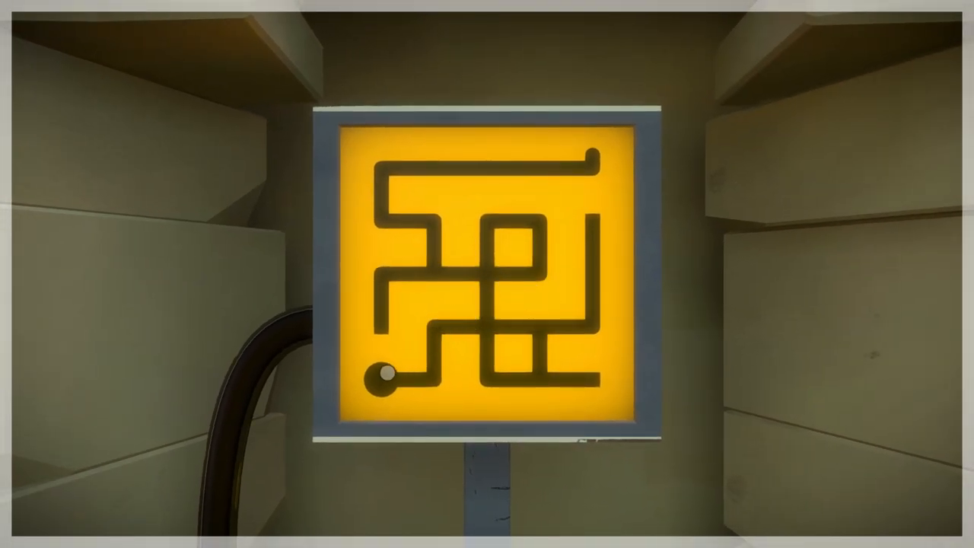
# Solve the four courtyard yellow mazes: first maze, grid maze, center-dot maze and diamond lattice.
pyautogui.moveTo(384, 373); pyautogui.dragTo(460, 274)
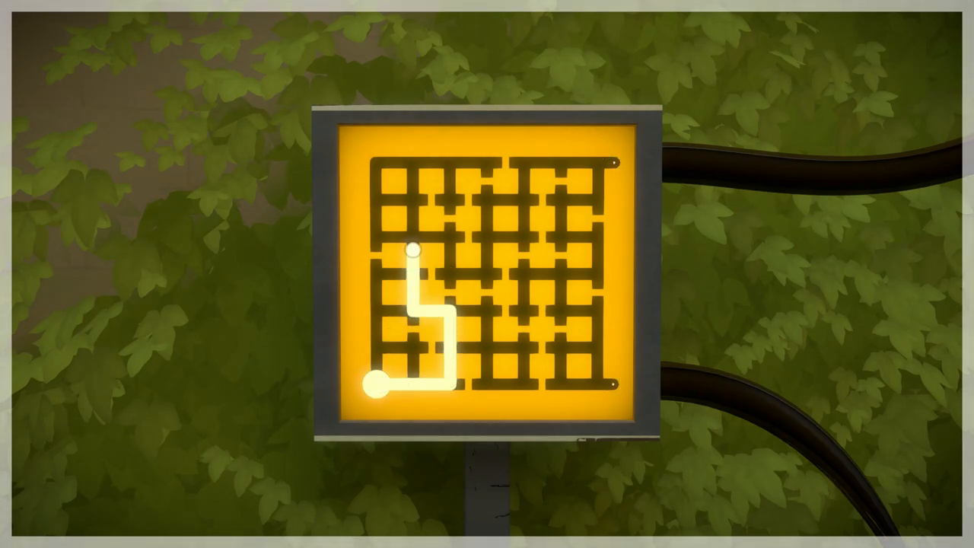
pyautogui.moveTo(412, 251); pyautogui.dragTo(506, 199)
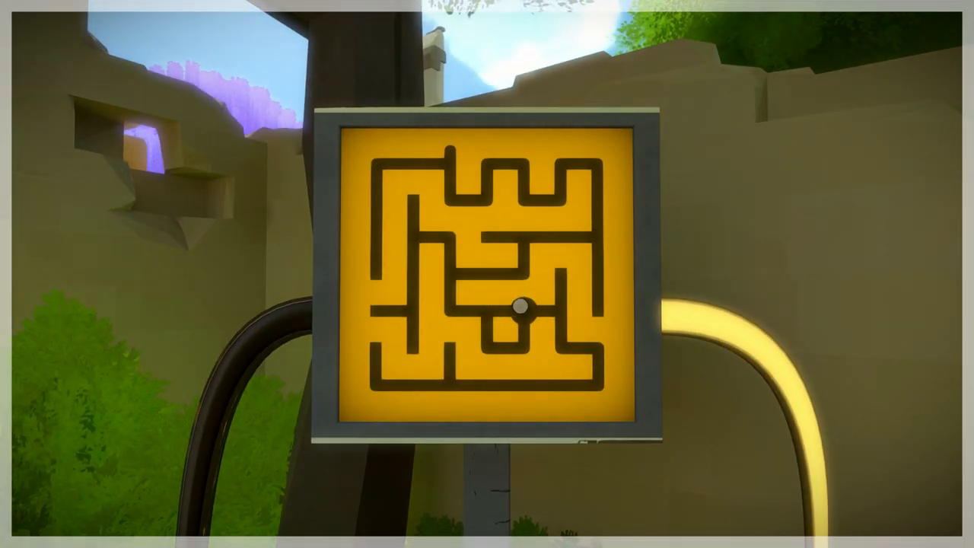
pyautogui.moveTo(521, 308); pyautogui.dragTo(580, 238)
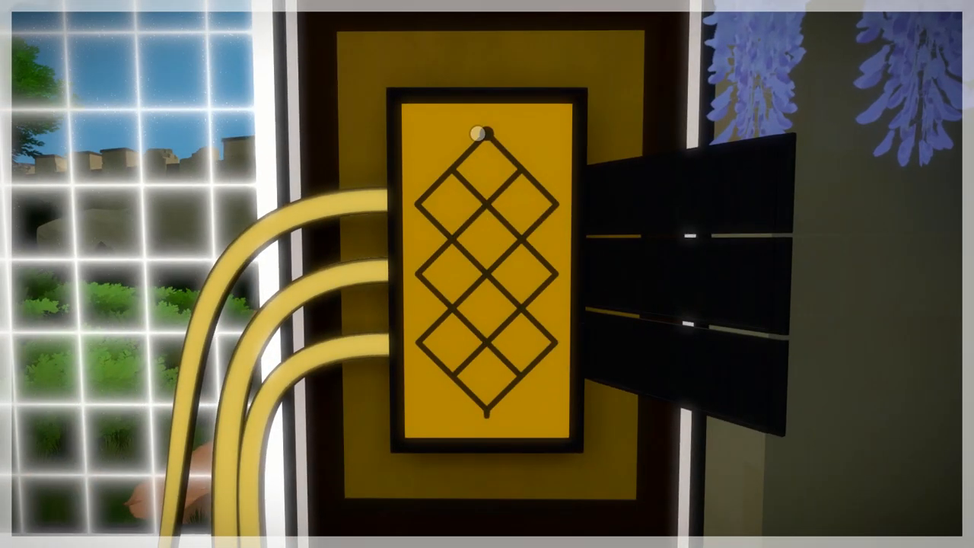
pyautogui.moveTo(481, 133); pyautogui.dragTo(483, 415)
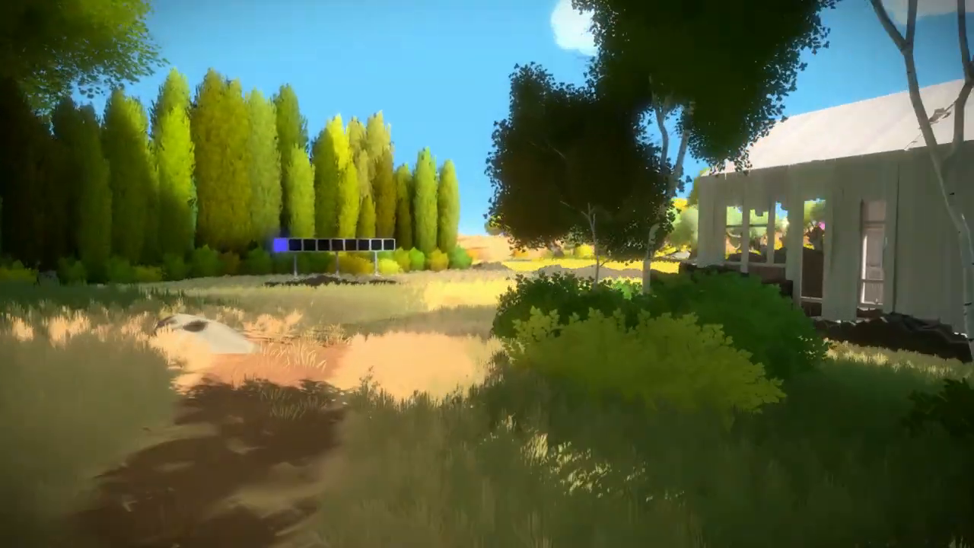
pyautogui.moveTo(487, 274)
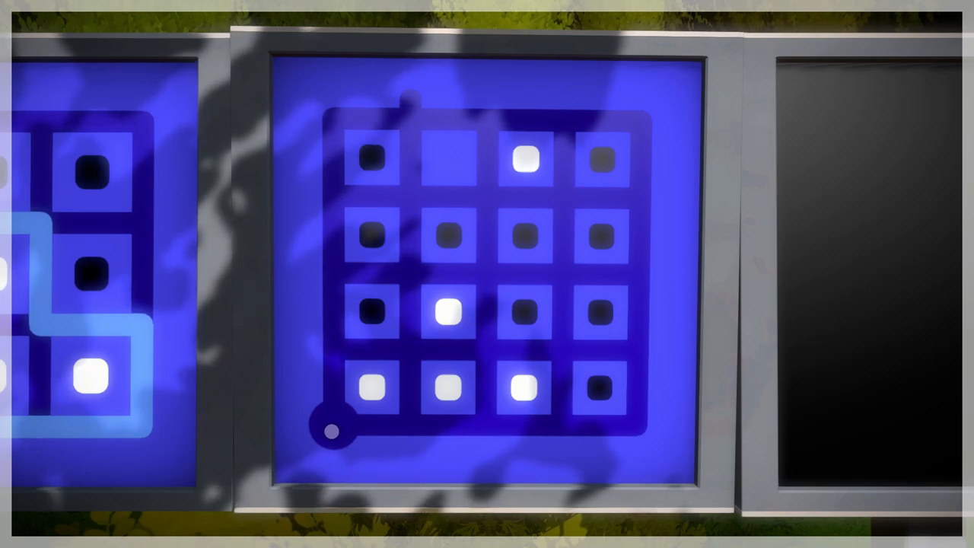
# Trace a line from the first blue panel's corner across the lower squares.
pyautogui.moveTo(335, 430); pyautogui.dragTo(487, 300)
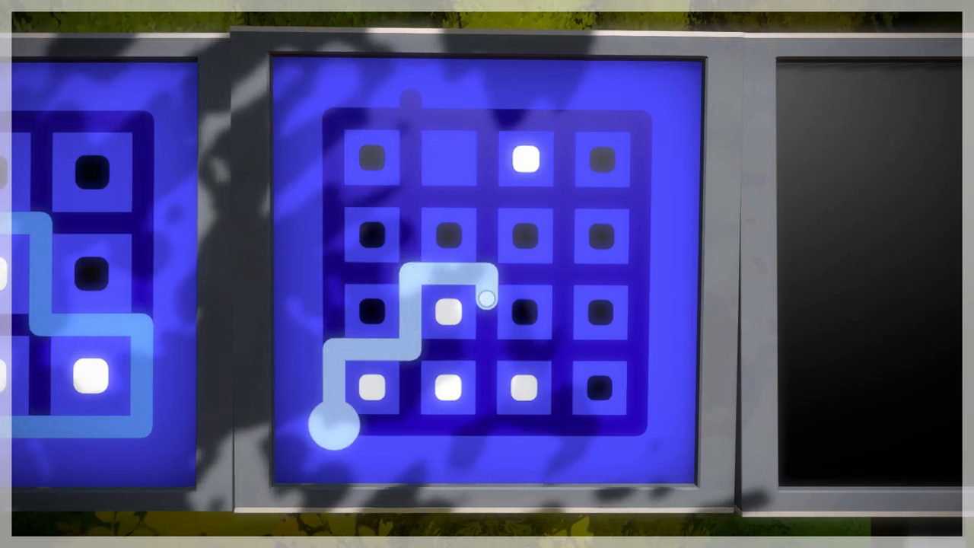
pyautogui.moveTo(487, 299); pyautogui.dragTo(639, 299)
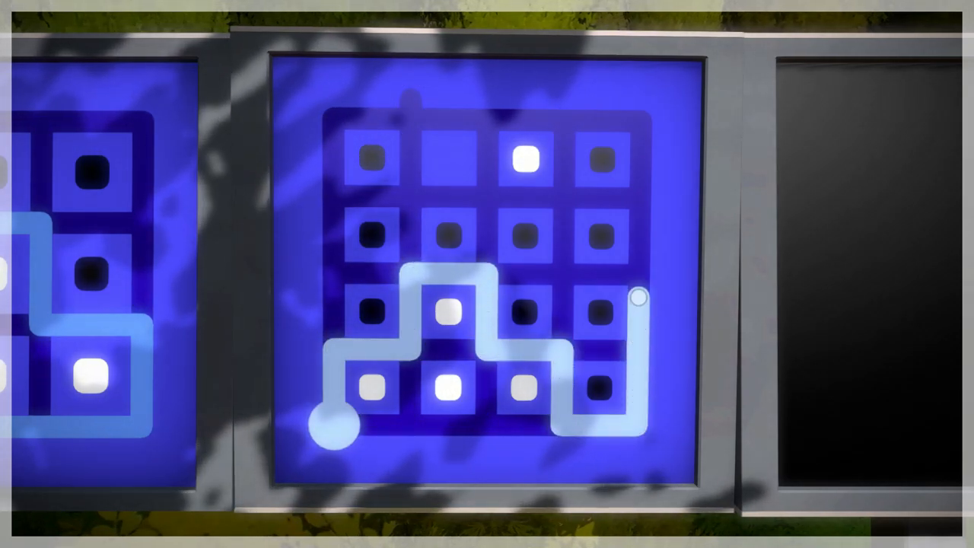
pyautogui.moveTo(635, 297); pyautogui.dragTo(410, 106)
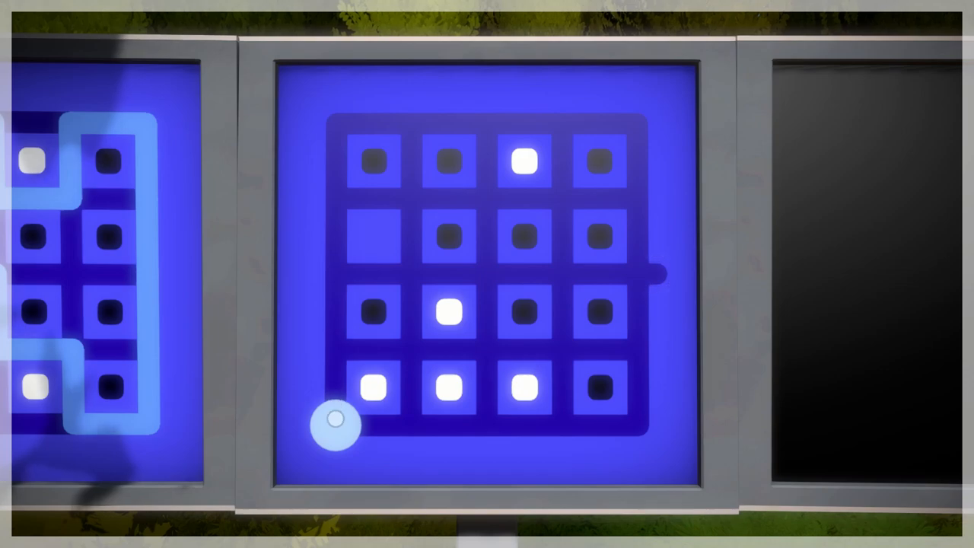
# Attempt the next blue panel by routing around the white squares, then abandon the attempt.
pyautogui.moveTo(335, 422); pyautogui.dragTo(483, 274)
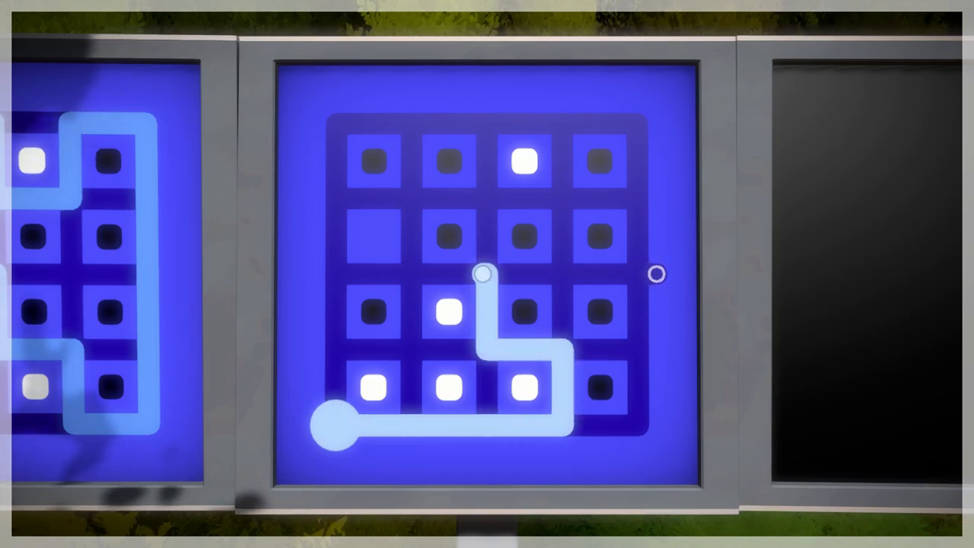
pyautogui.moveTo(483, 274); pyautogui.dragTo(483, 198)
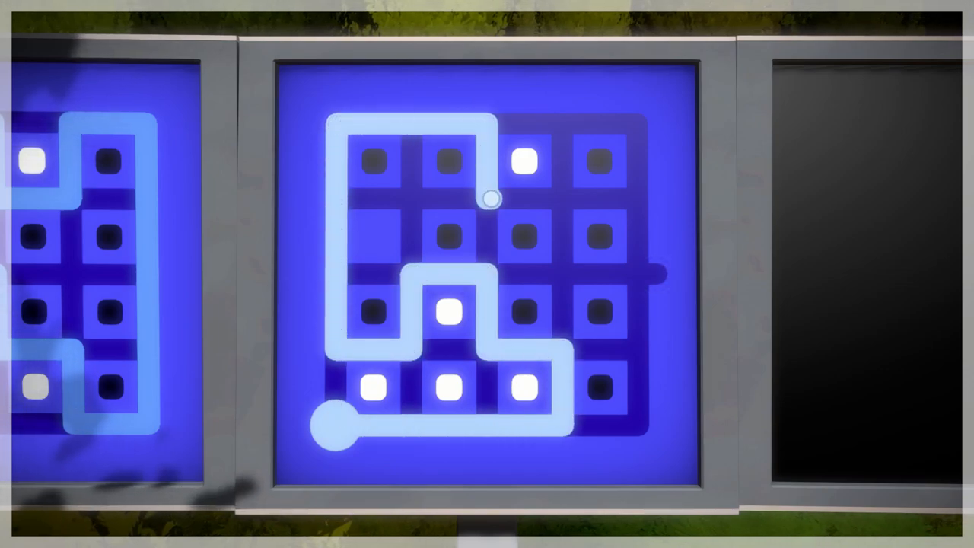
pyautogui.moveTo(487, 198); pyautogui.dragTo(655, 274)
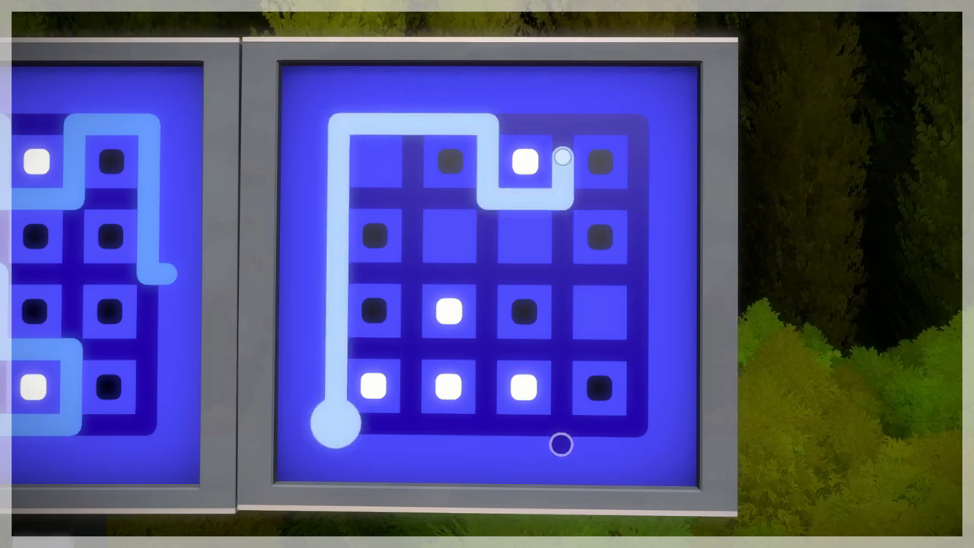
pyautogui.moveTo(563, 157); pyautogui.dragTo(635, 352)
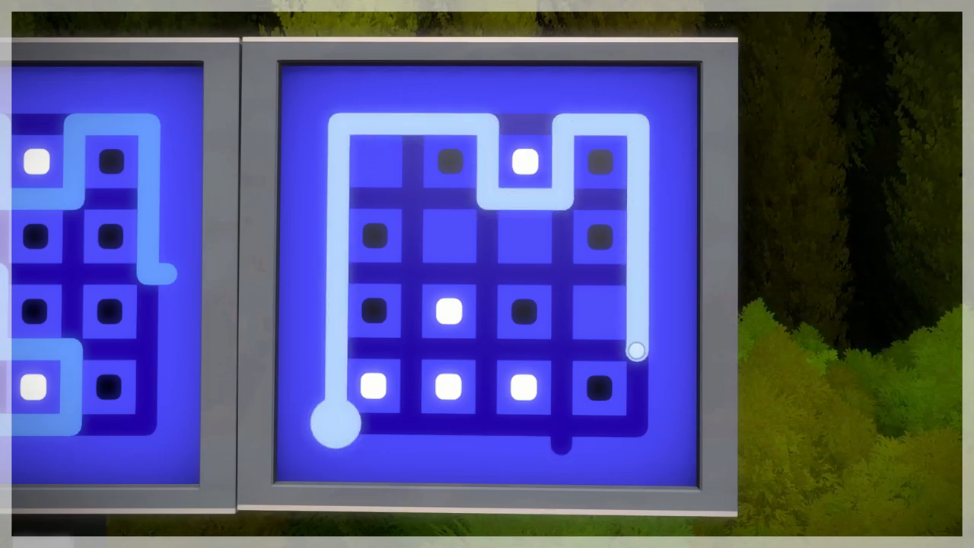
pyautogui.moveTo(635, 350); pyautogui.dragTo(471, 274)
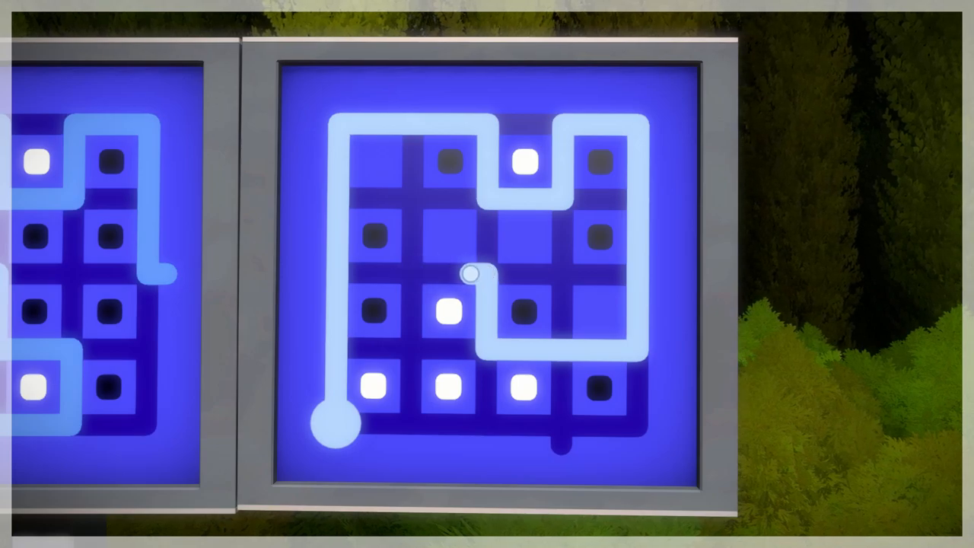
pyautogui.moveTo(470, 274); pyautogui.dragTo(635, 140)
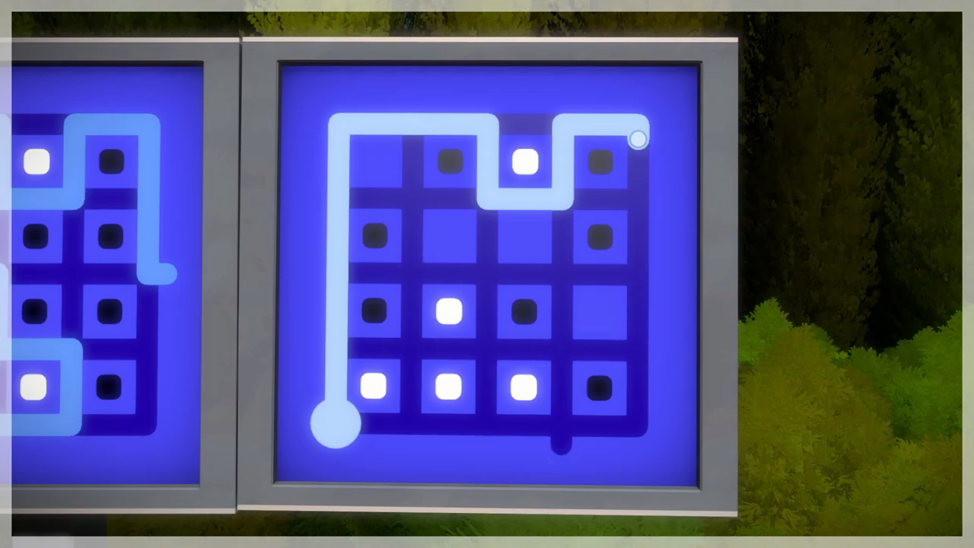
pyautogui.moveTo(640, 140); pyautogui.dragTo(563, 164)
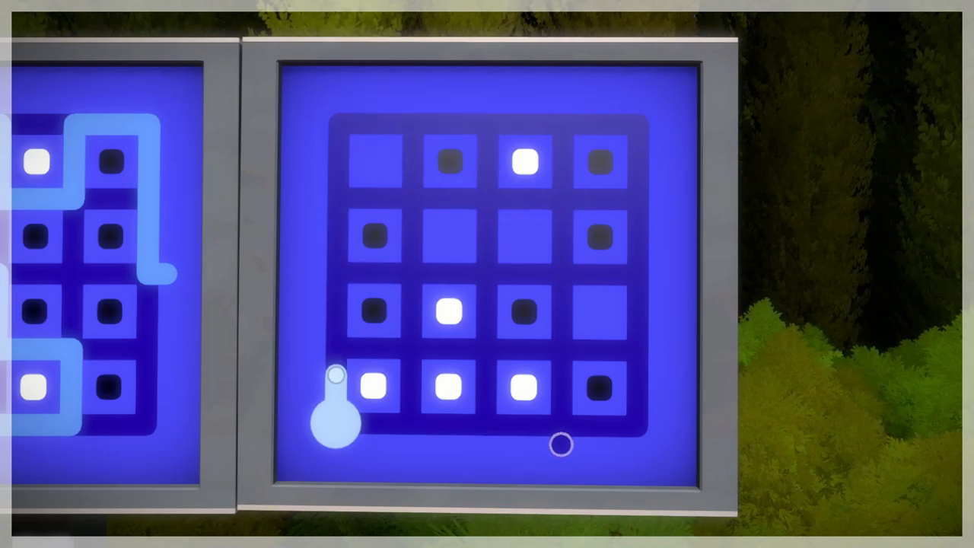
# Draw a fresh line up through the grid's middle toward the top right and down.
pyautogui.moveTo(334, 419); pyautogui.dragTo(411, 335)
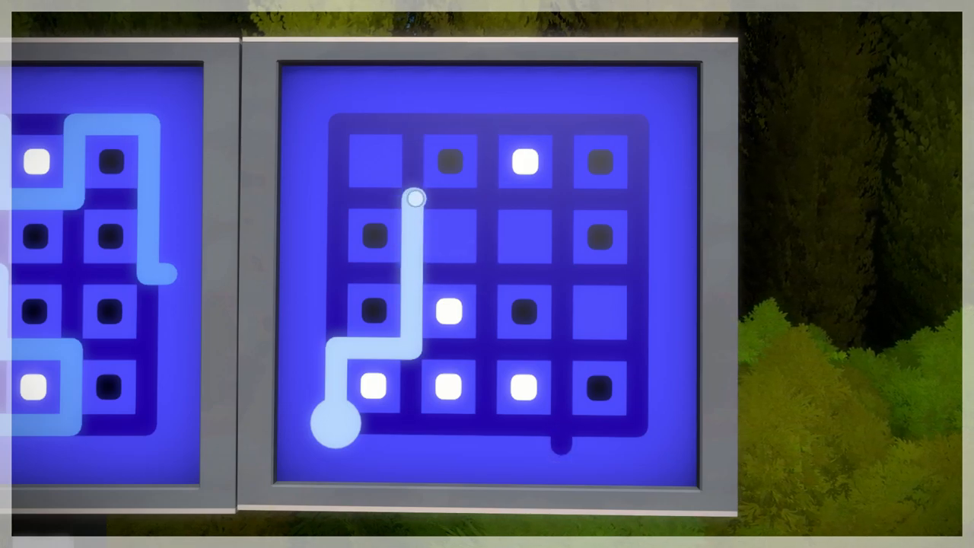
pyautogui.moveTo(415, 199); pyautogui.dragTo(559, 247)
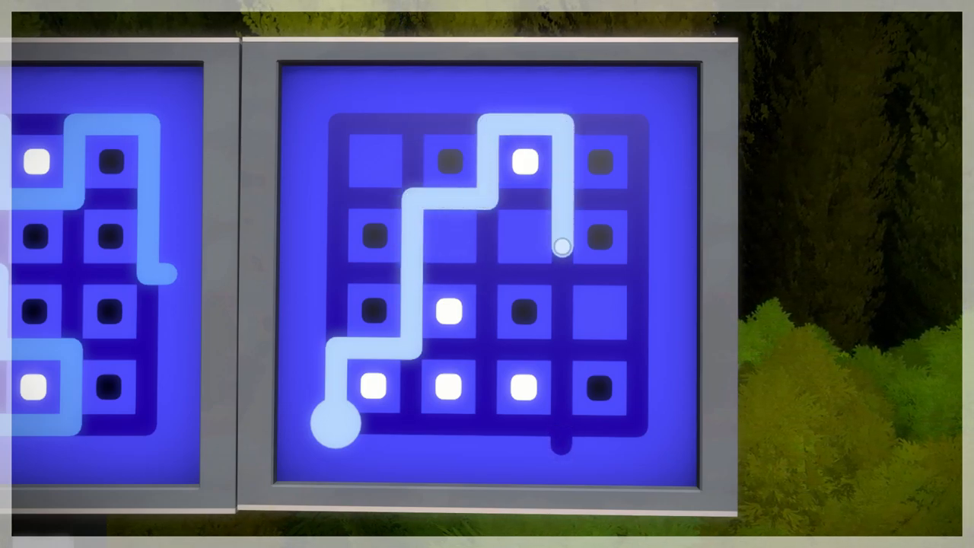
pyautogui.moveTo(559, 251); pyautogui.dragTo(559, 445)
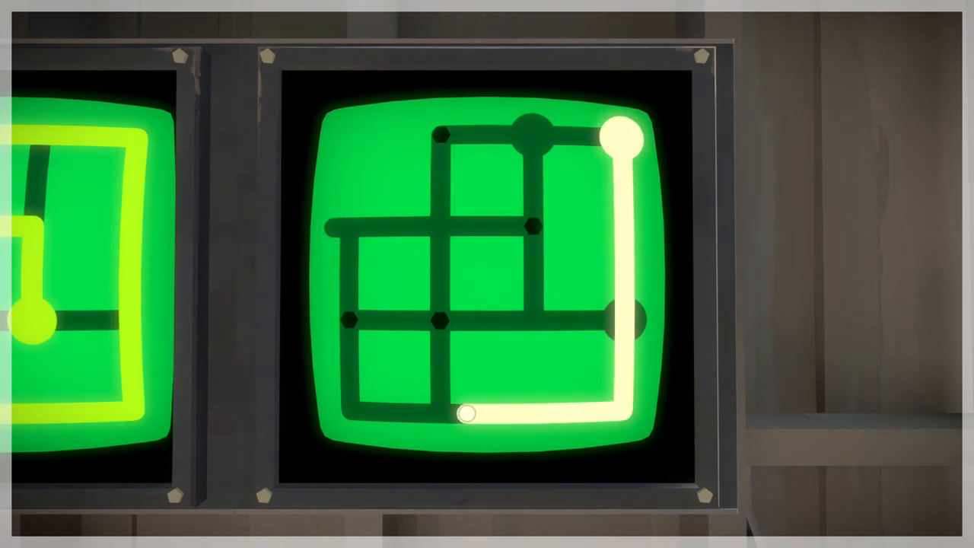
# Trace the green maze line from the start node down and along the bottom.
pyautogui.moveTo(464, 414); pyautogui.dragTo(334, 229)
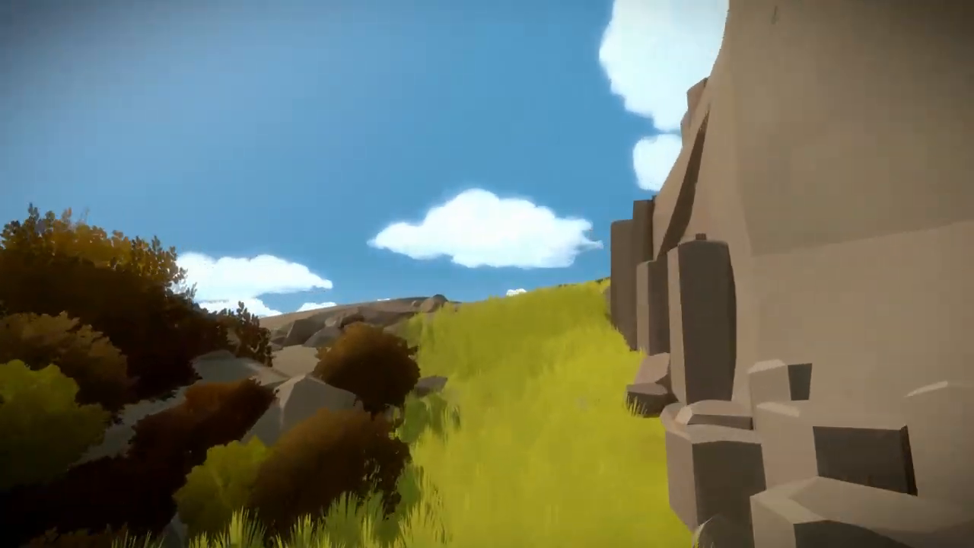
pyautogui.moveTo(487, 274)
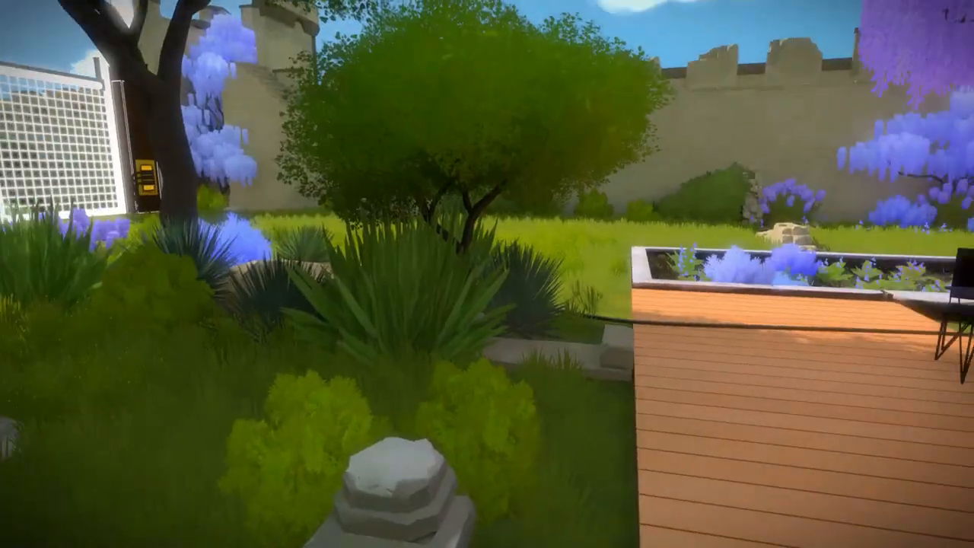
pyautogui.moveTo(487, 274)
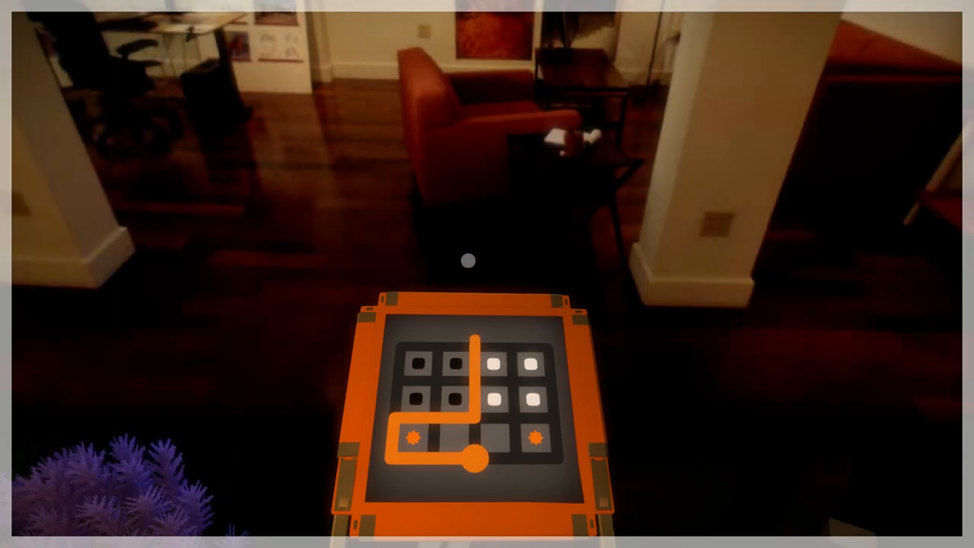
pyautogui.moveTo(467, 183)
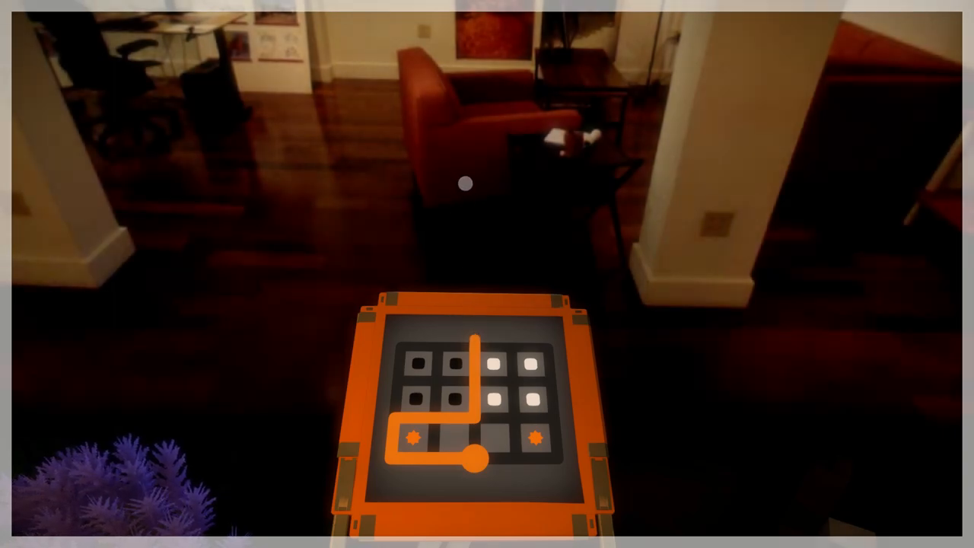